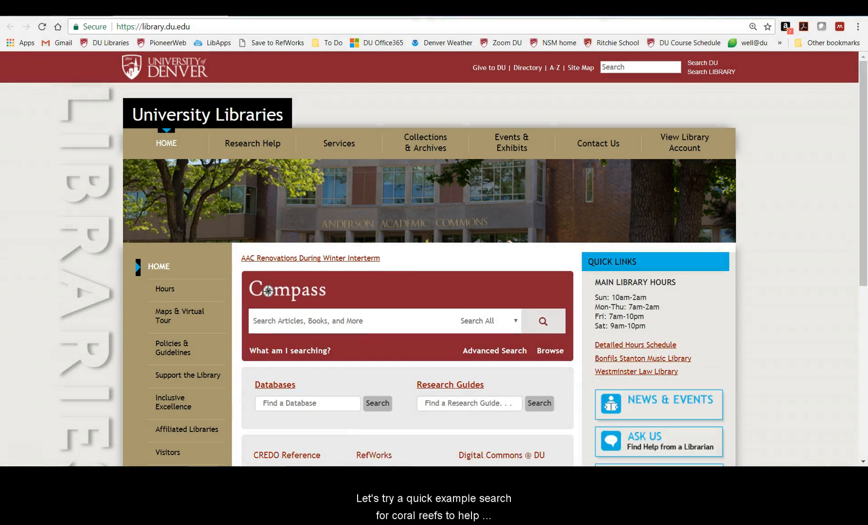
# Search Compass for coral reefs from the library homepage, returning 109,729 results.
pyautogui.write('coral reefs')
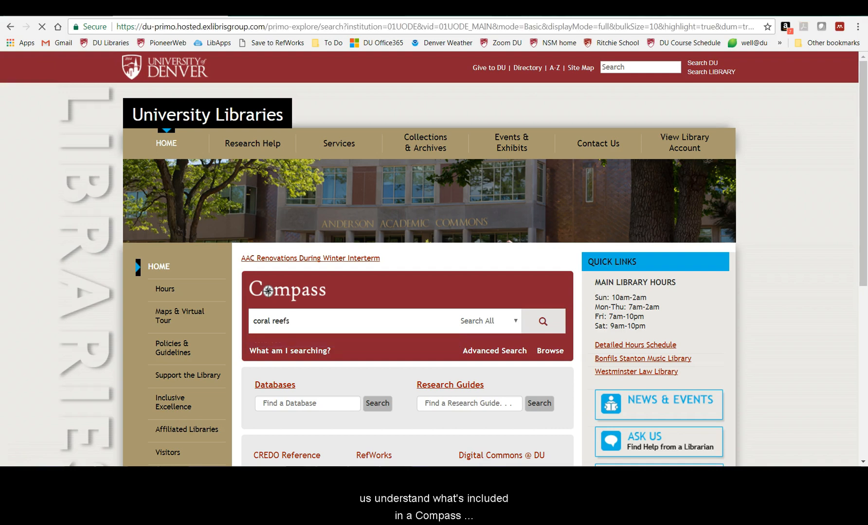
pyautogui.click(543, 321)
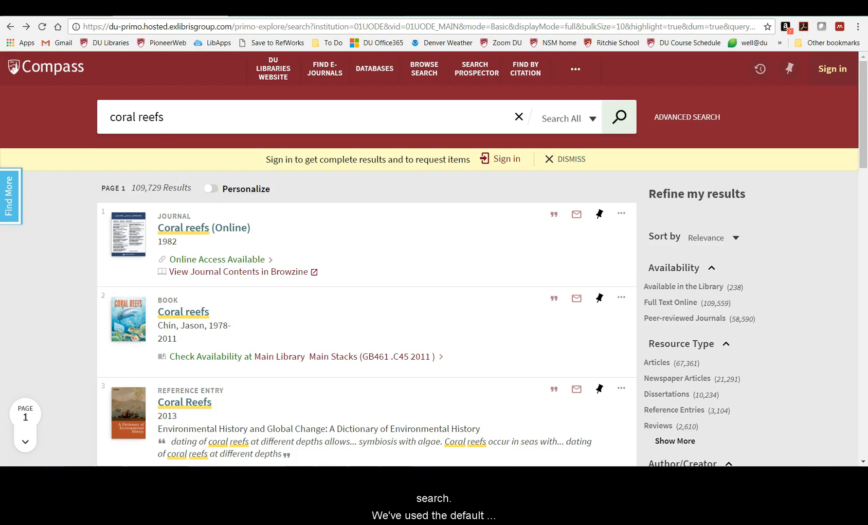
# Change the search scope to Catalog, narrowing coral reefs results to 516, mostly books.
pyautogui.click(569, 119)
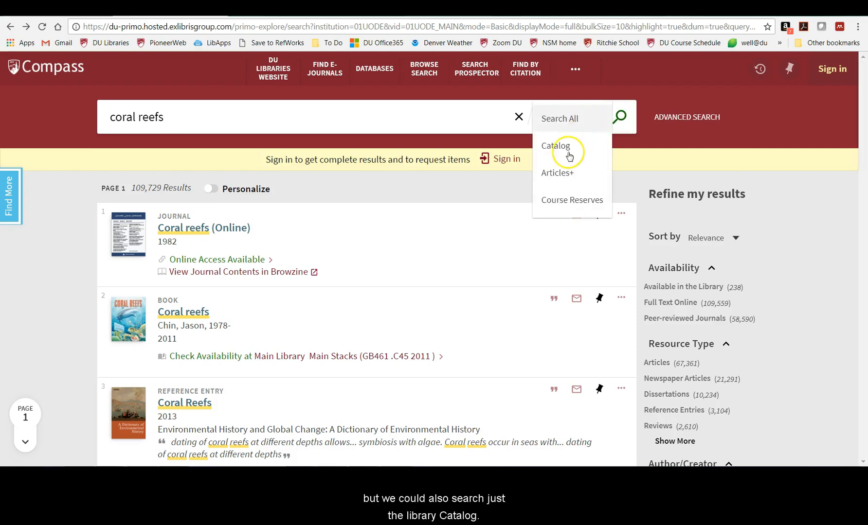
pyautogui.click(557, 146)
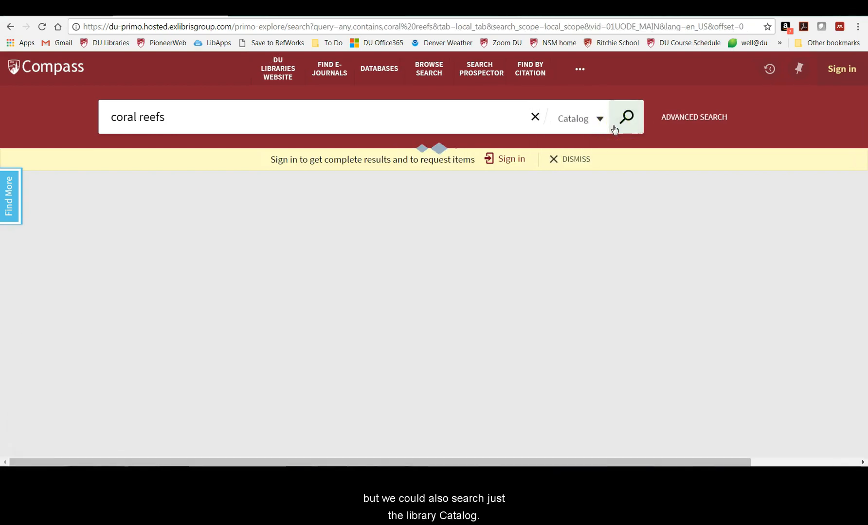
pyautogui.click(625, 117)
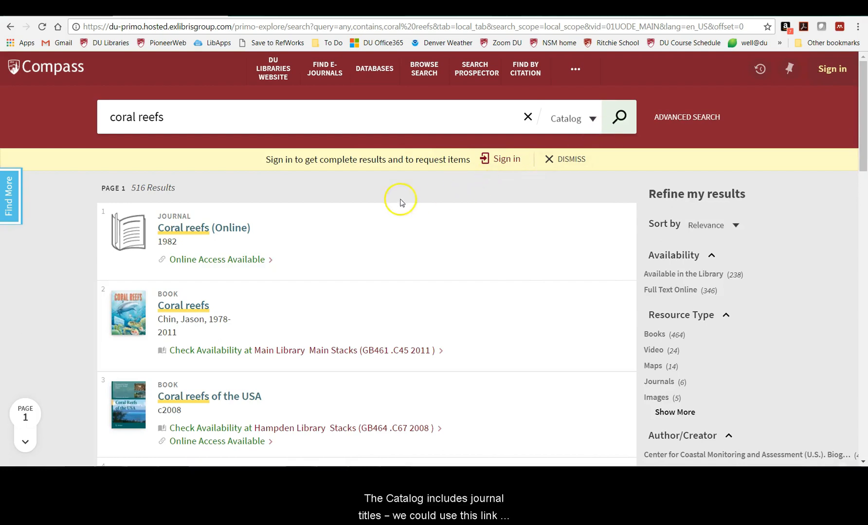
pyautogui.moveTo(242, 231)
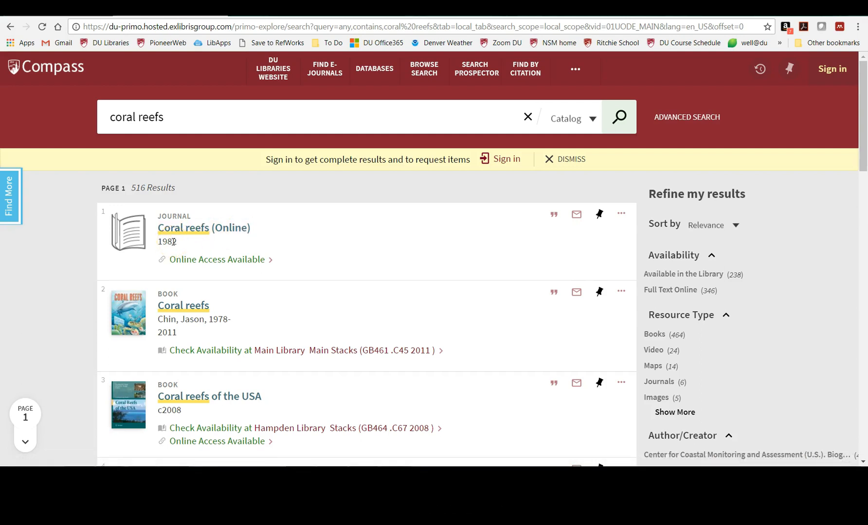
pyautogui.moveTo(672, 415)
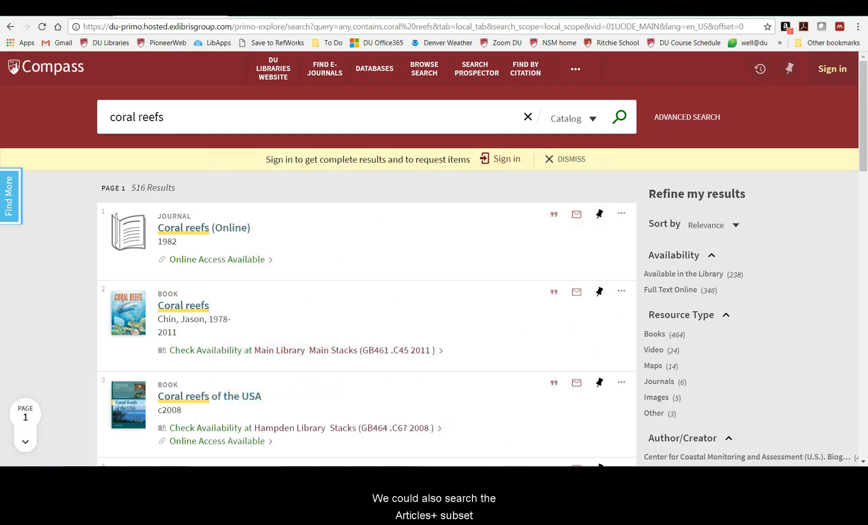
pyautogui.moveTo(591, 122)
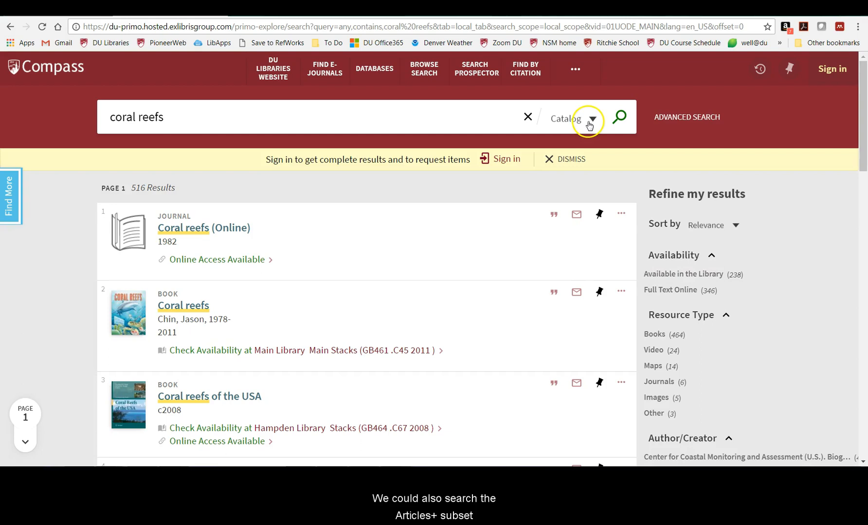
# Rerun the coral reefs search in Articles+, returning 110,273 results.
pyautogui.click(595, 120)
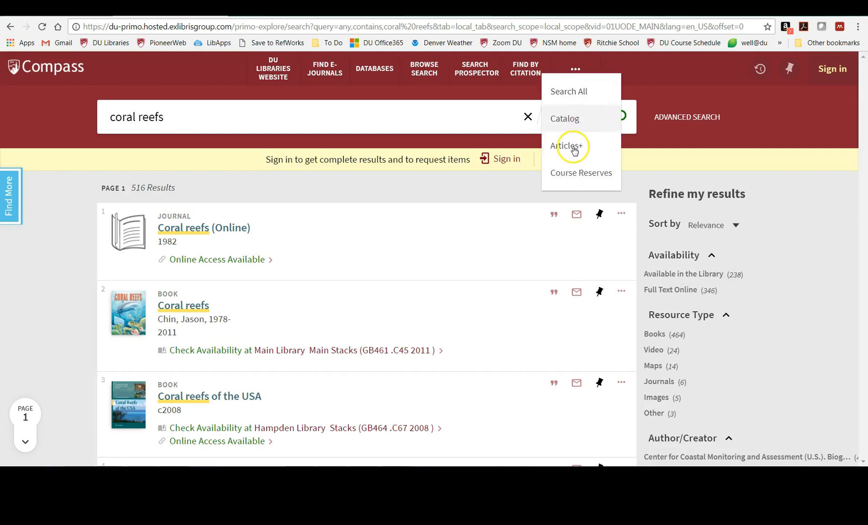
pyautogui.click(569, 146)
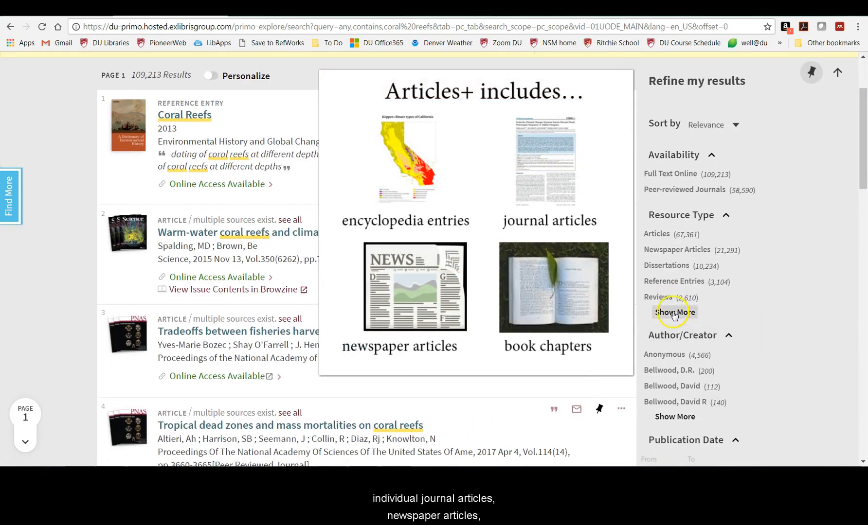
pyautogui.click(675, 312)
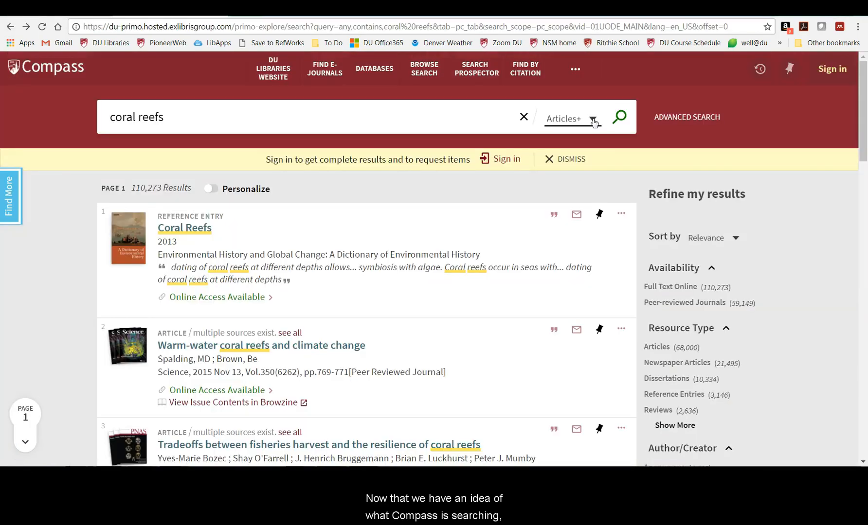
# Set scope back to Search All and search the quoted phrase "coral reefs" (86,671 results).
pyautogui.click(594, 119)
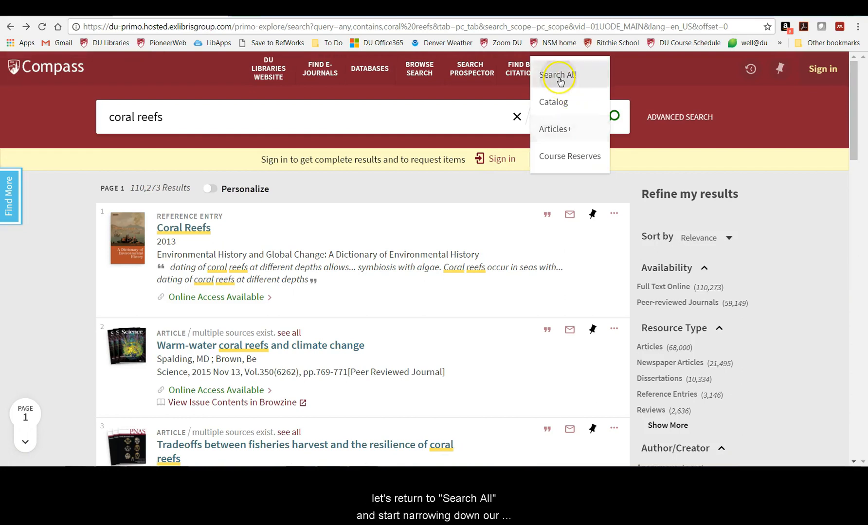
pyautogui.click(560, 78)
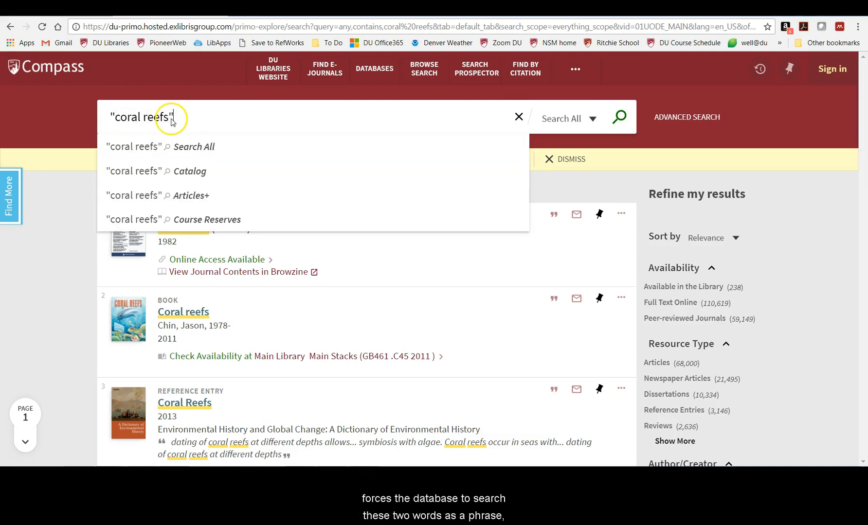
pyautogui.click(619, 118)
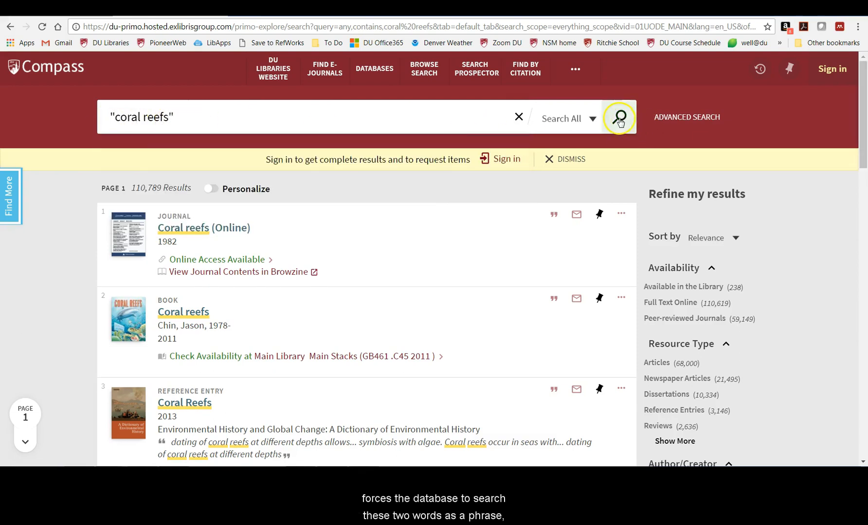
pyautogui.click(620, 117)
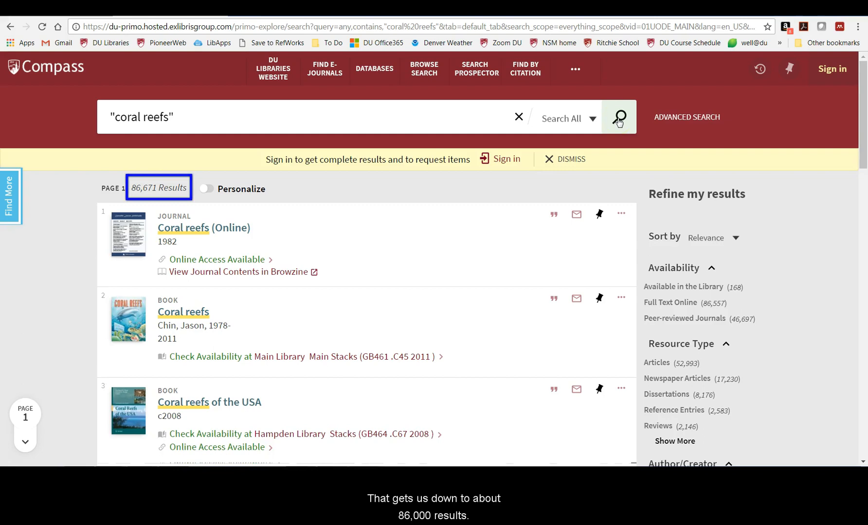
# Extend the query to "coral reefs" AND bleach*, yielding 11,310 results.
pyautogui.click(189, 117)
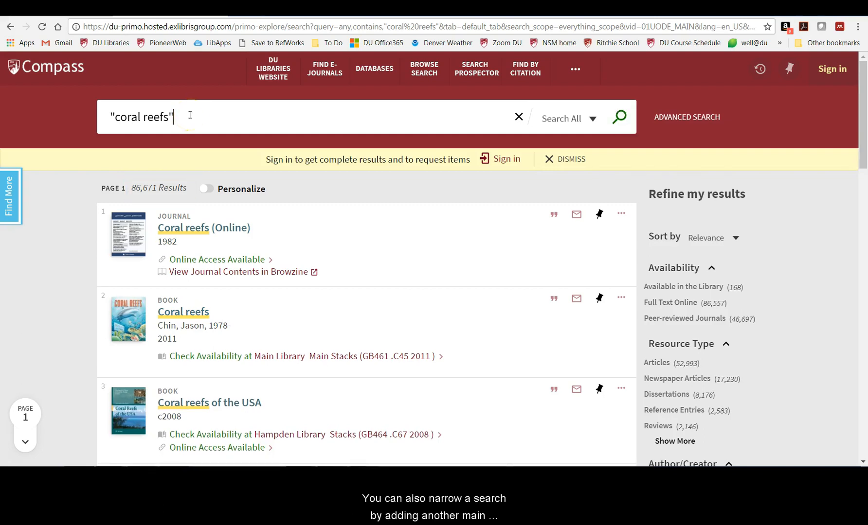
pyautogui.write('AND')
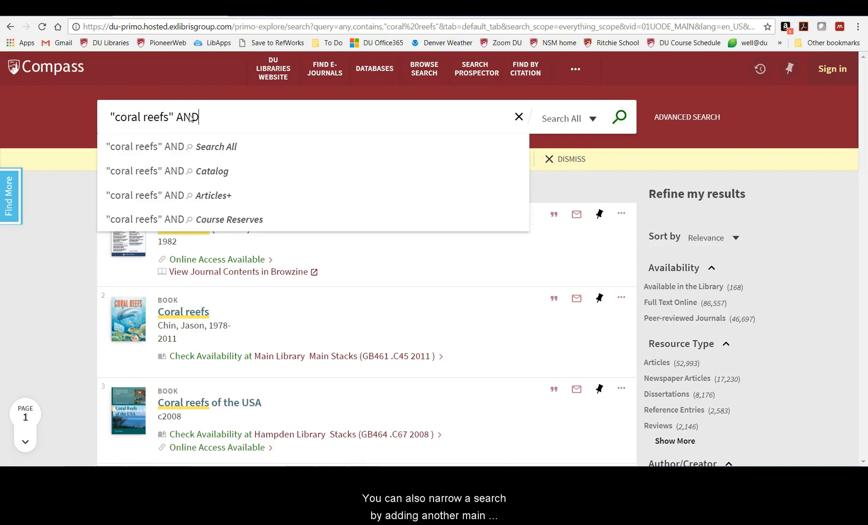
pyautogui.write('bleaching')
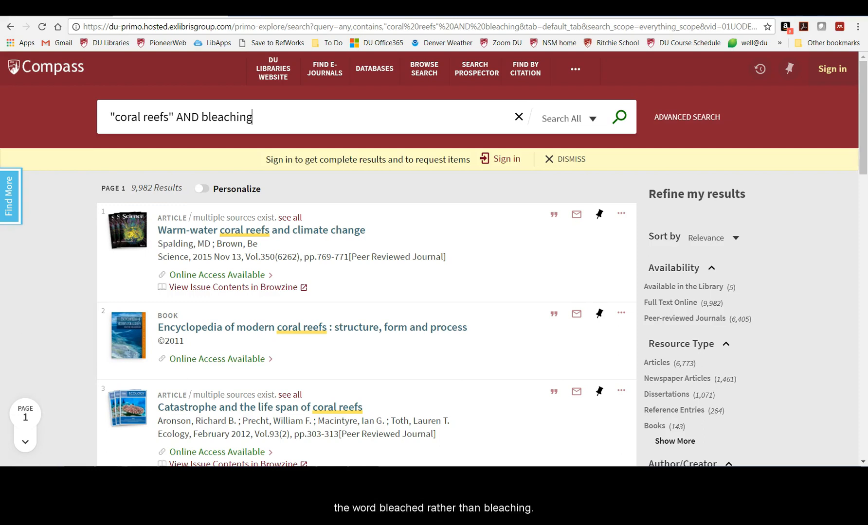
pyautogui.press('BackSpace')
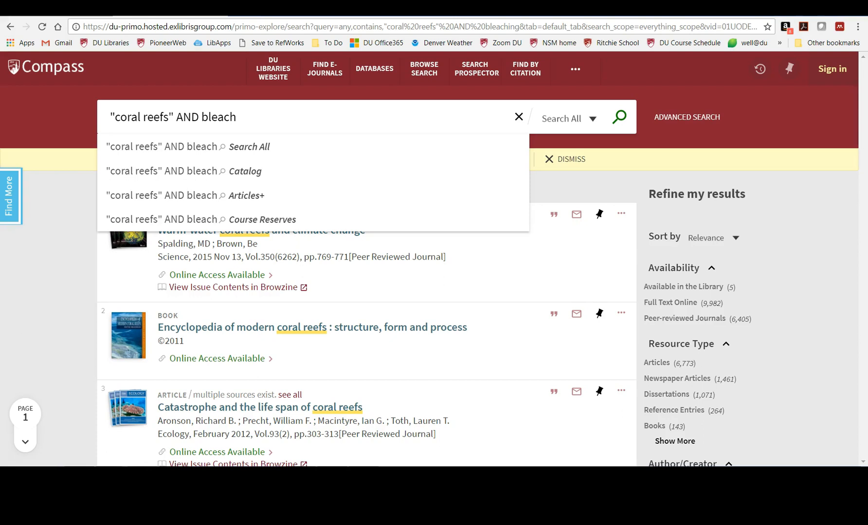
pyautogui.write('*')
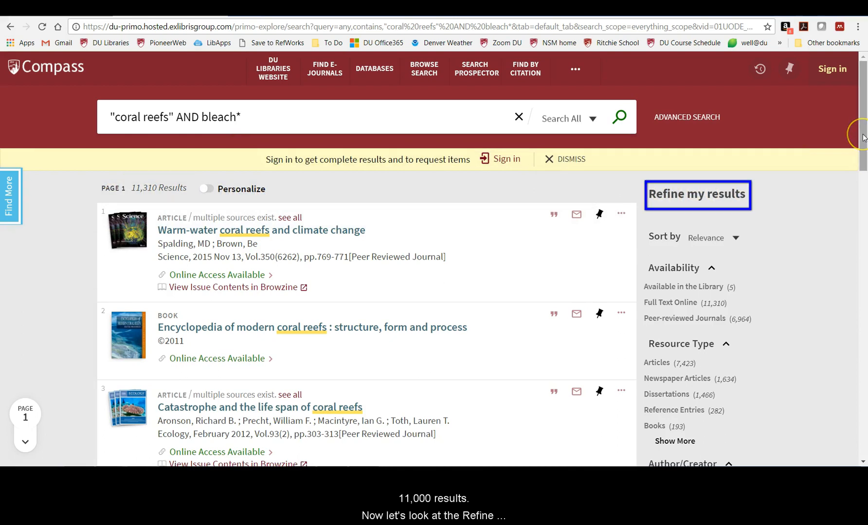
pyautogui.moveTo(857, 134)
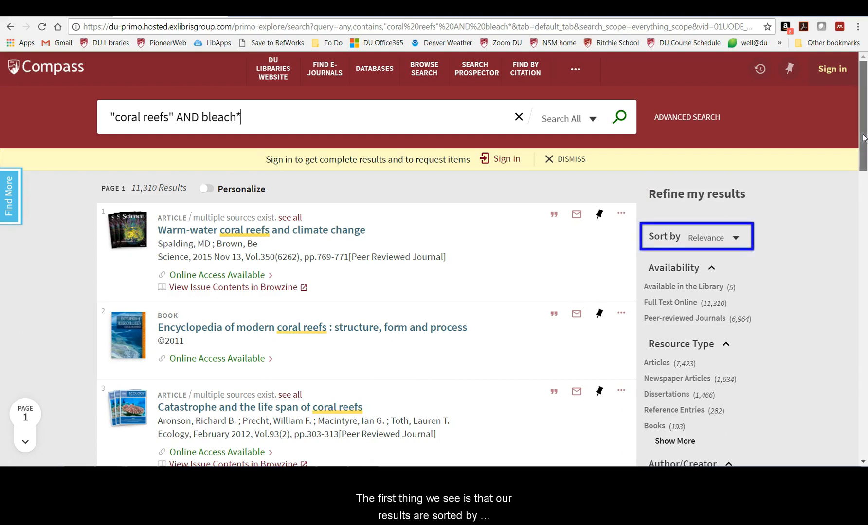
pyautogui.scroll(-3)
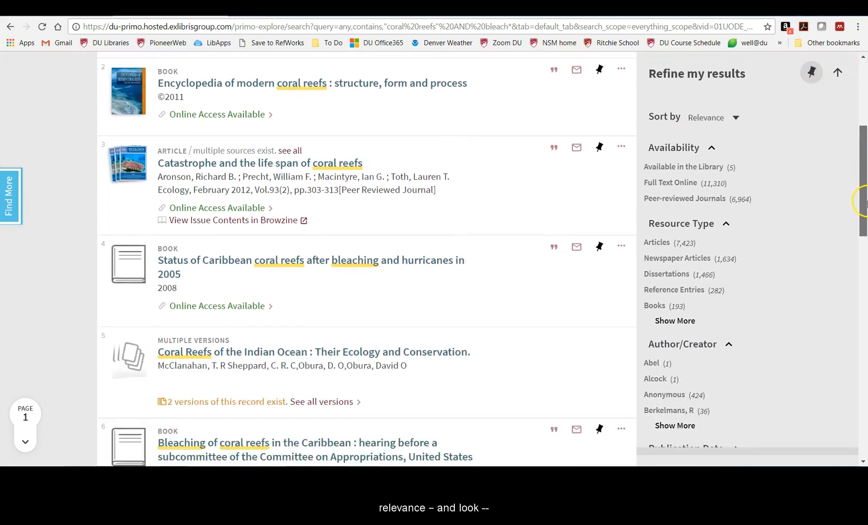
pyautogui.scroll(-3)
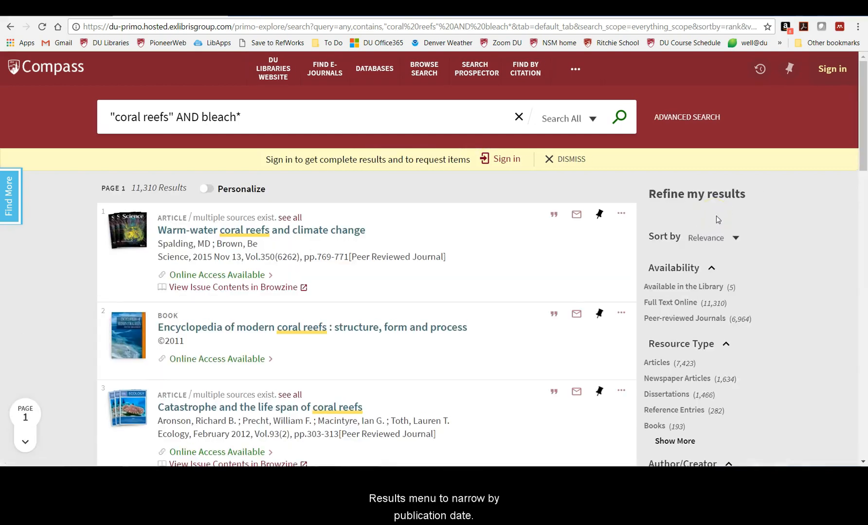
pyautogui.moveTo(864, 157)
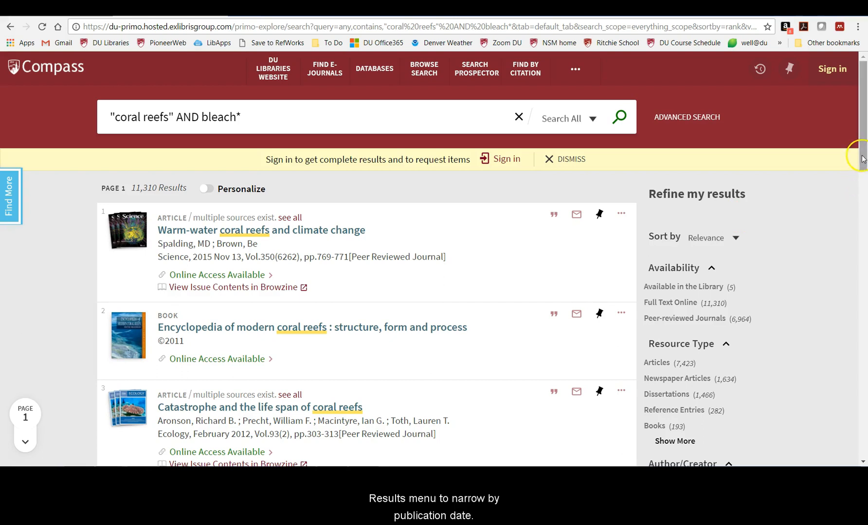
# Apply a 2007–2017 publication date filter, cutting results to 5,642 articles.
pyautogui.scroll(-3)
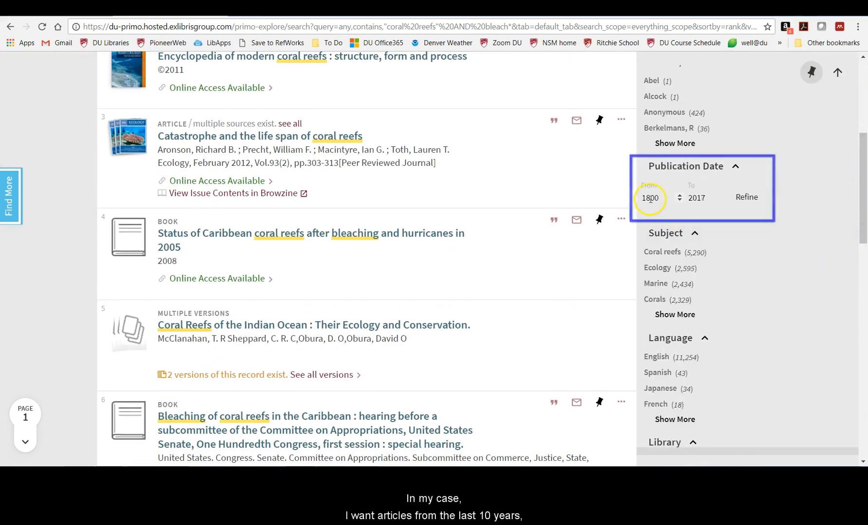
pyautogui.click(651, 198)
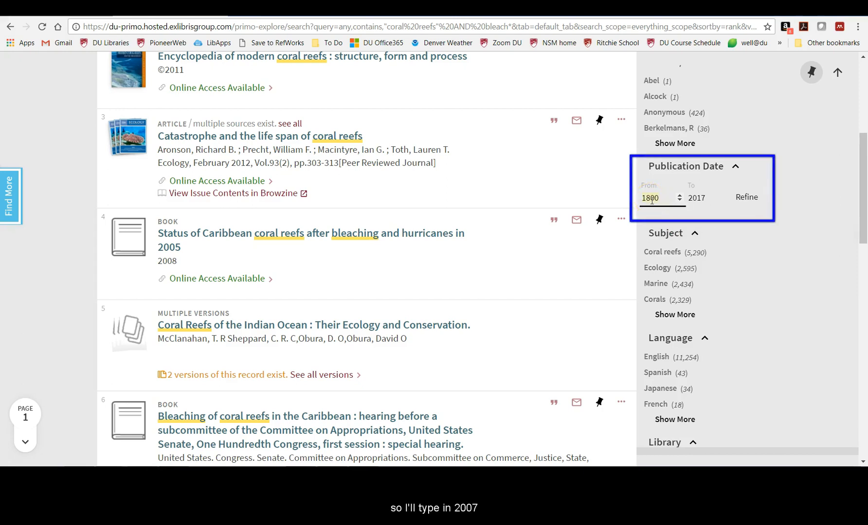
pyautogui.write('2007')
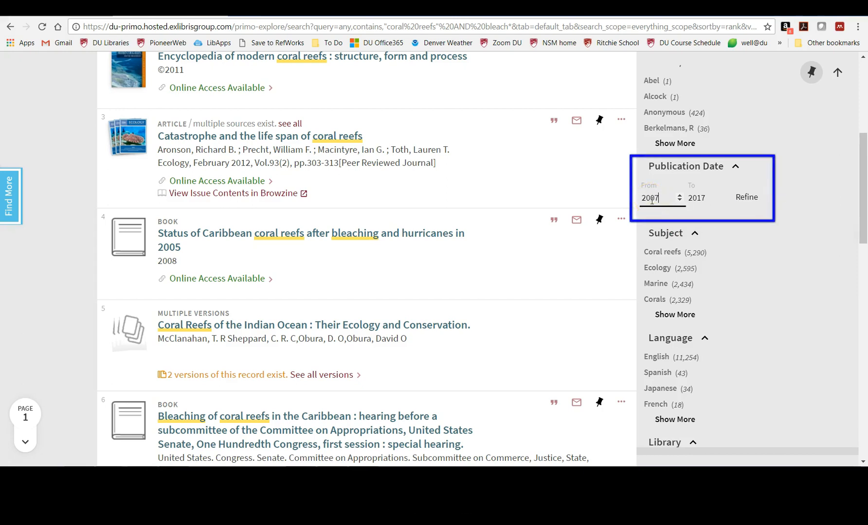
pyautogui.click(747, 198)
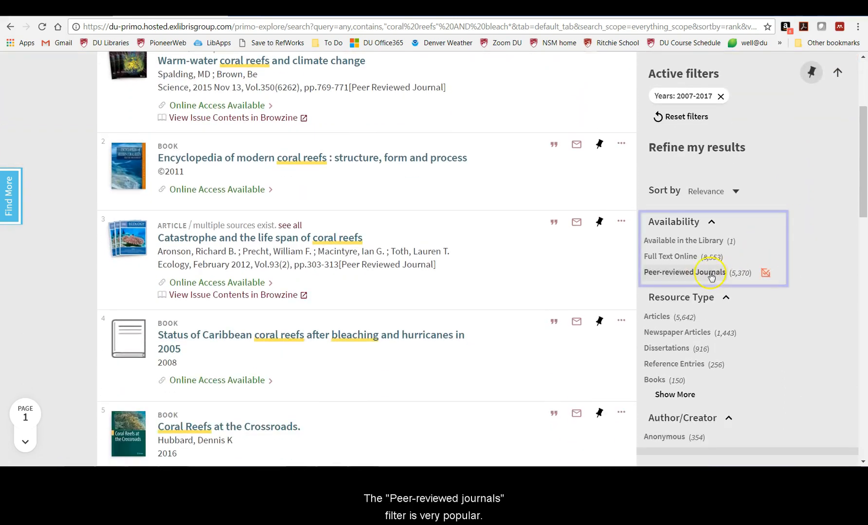
pyautogui.moveTo(699, 276)
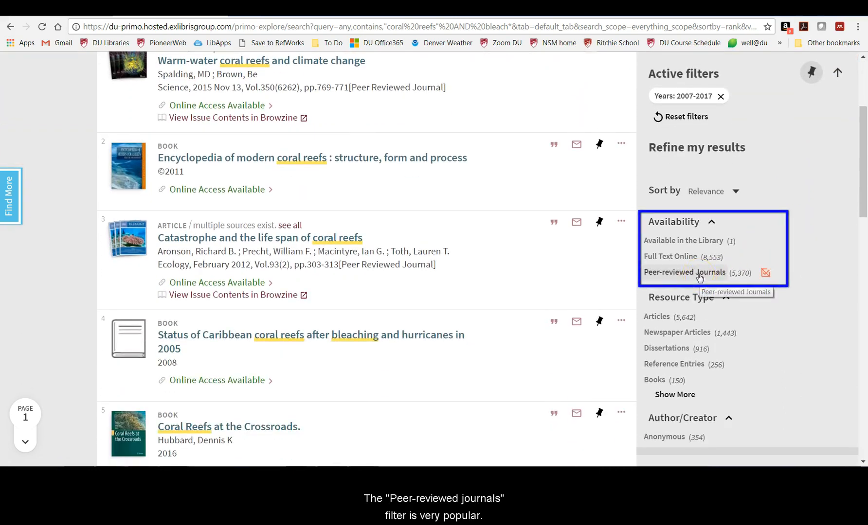
# Add the Peer-reviewed Journals filter and remove Years 2007–2017, leaving 6,964 results.
pyautogui.click(685, 272)
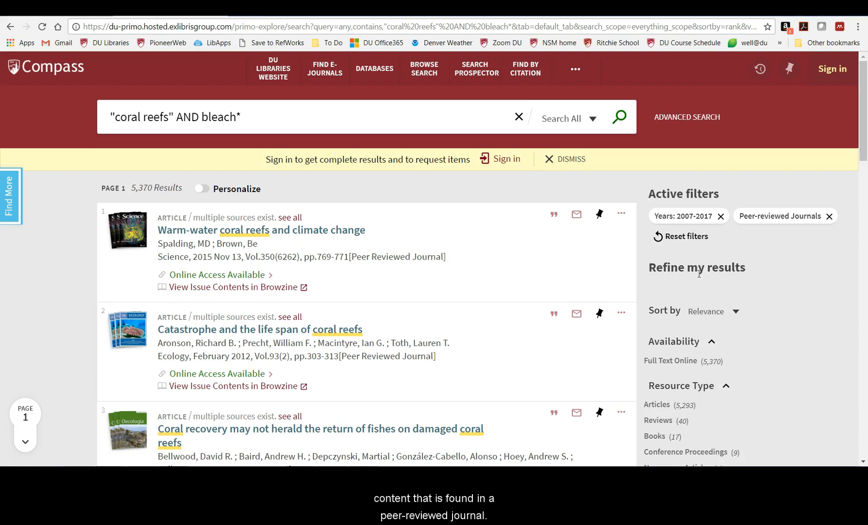
pyautogui.click(720, 216)
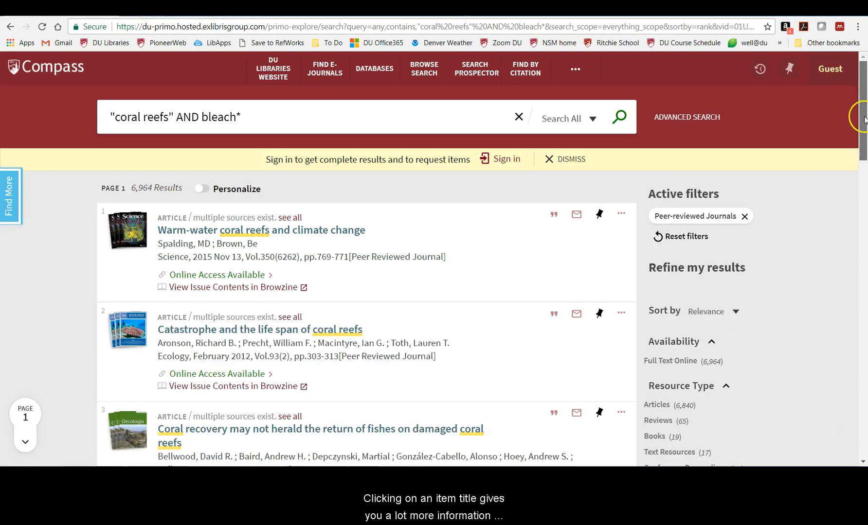
pyautogui.scroll(-3)
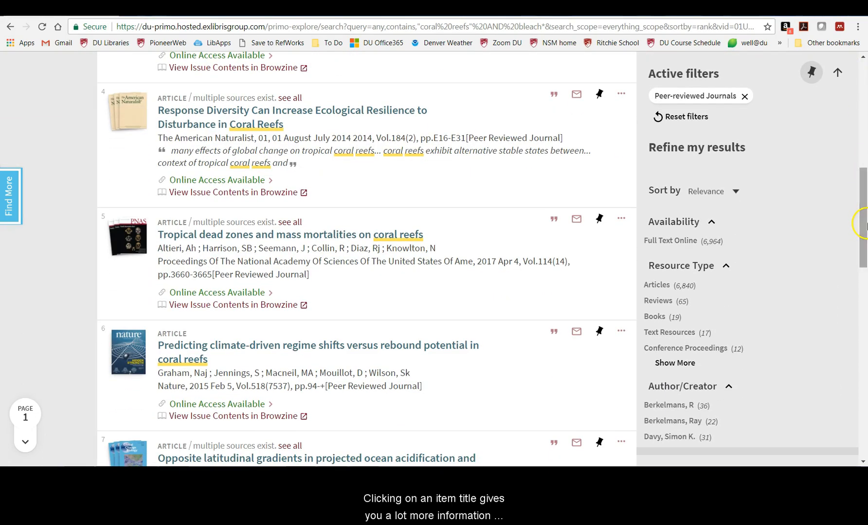
# View the full record for 'Tropical dead zones and mass mortalities on coral reefs'.
pyautogui.click(290, 234)
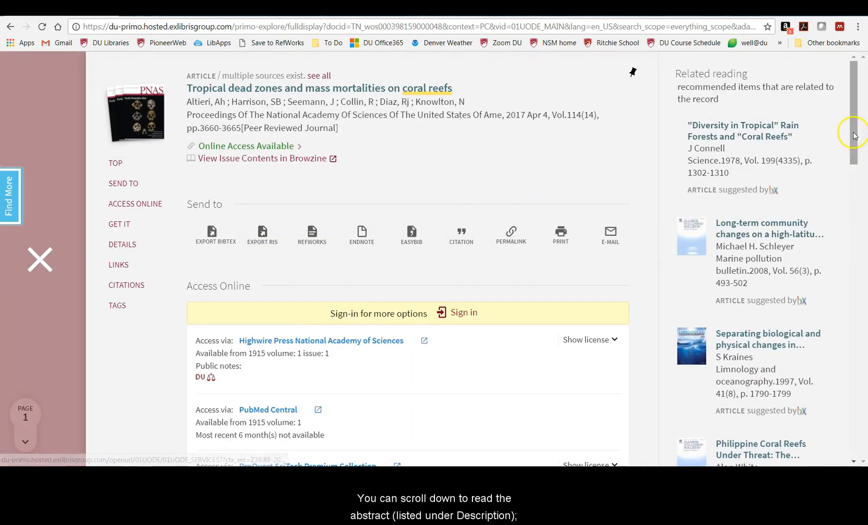
pyautogui.scroll(-3)
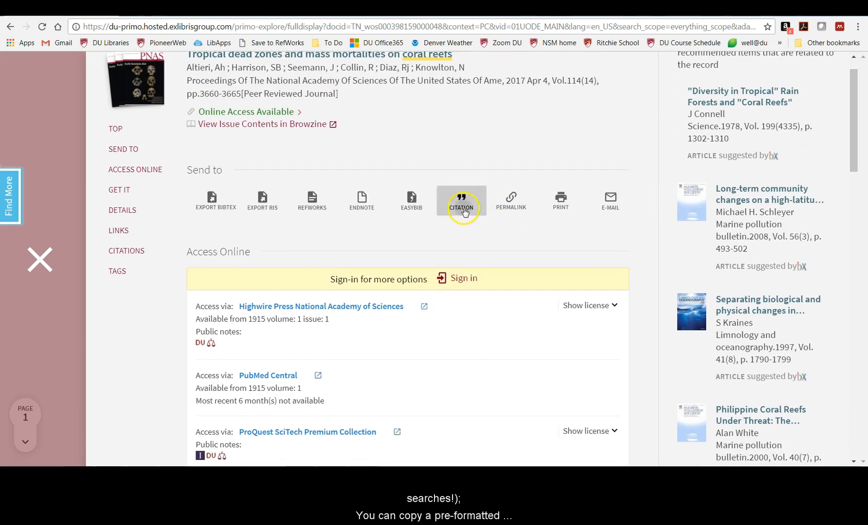
# Copy the Tropical dead zones article's Chicago citation and its permalink from Send to.
pyautogui.click(461, 202)
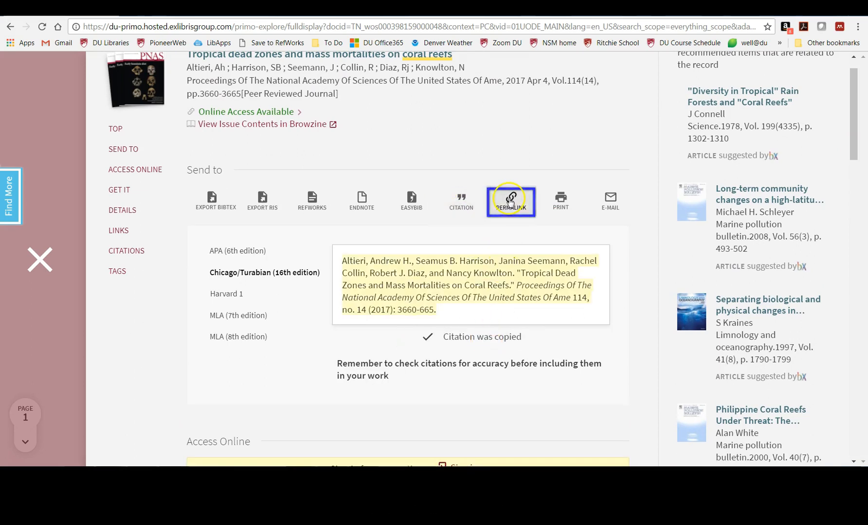
pyautogui.click(511, 201)
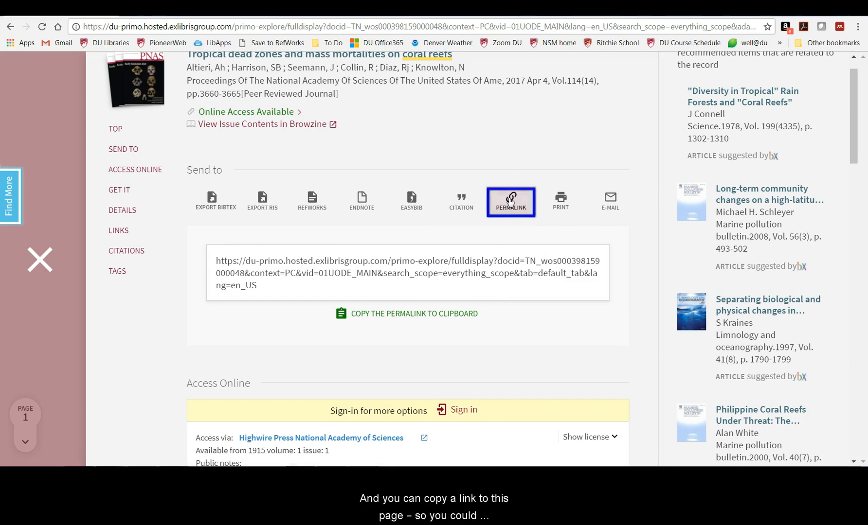
pyautogui.click(406, 314)
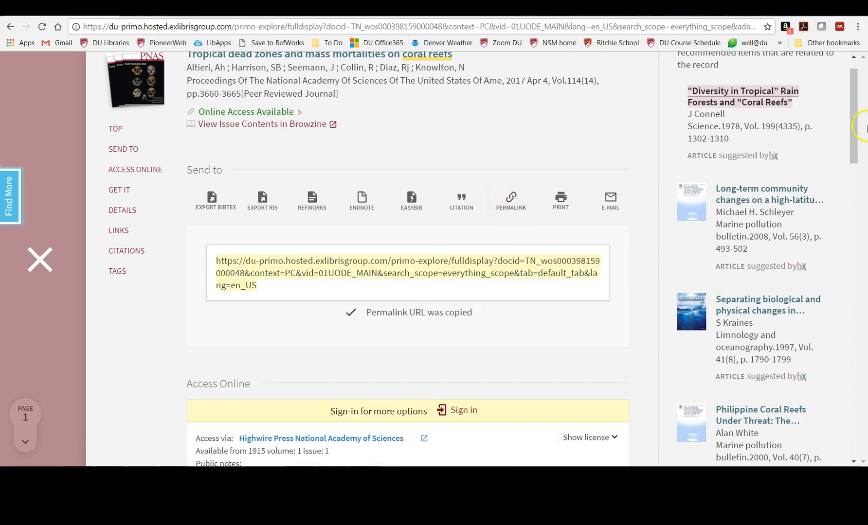
pyautogui.scroll(-3)
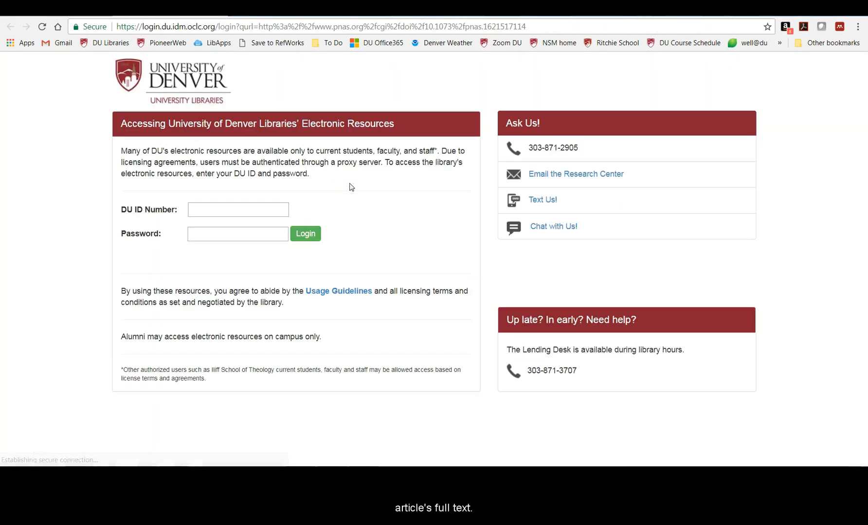
# Submit a DU ID number and password on the University of Denver proxy login.
pyautogui.write('87')
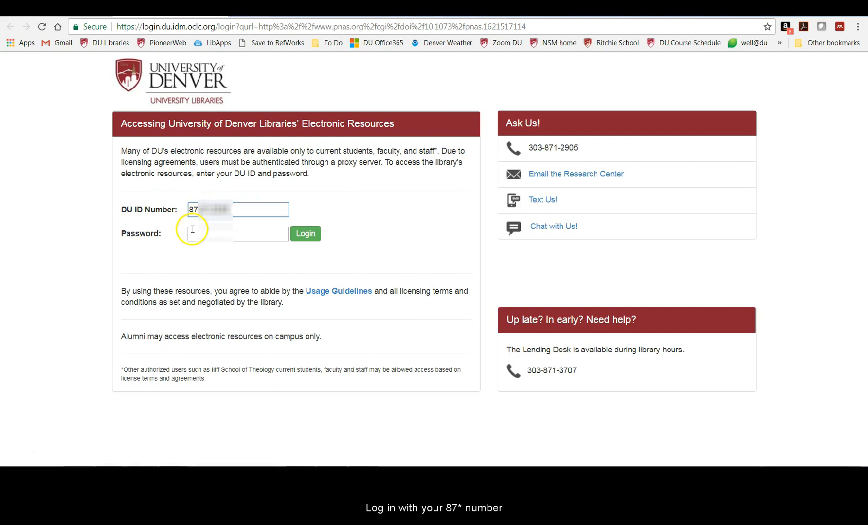
pyautogui.write('password')
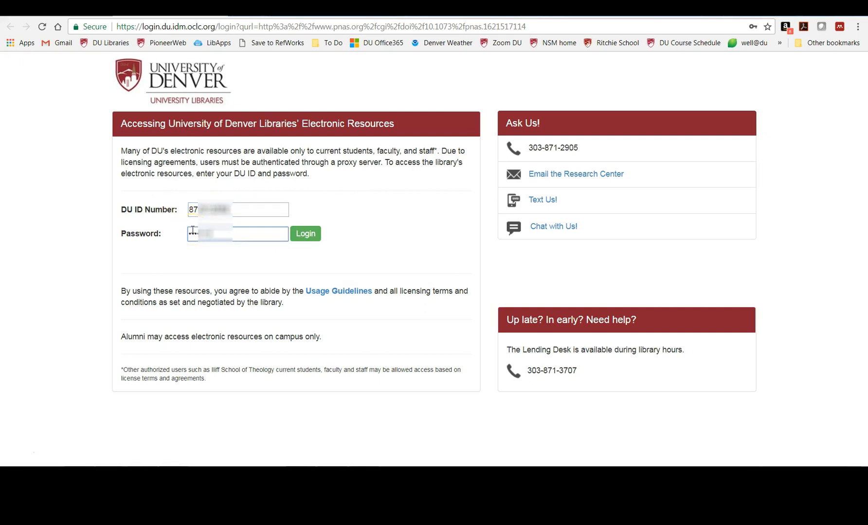
pyautogui.click(306, 234)
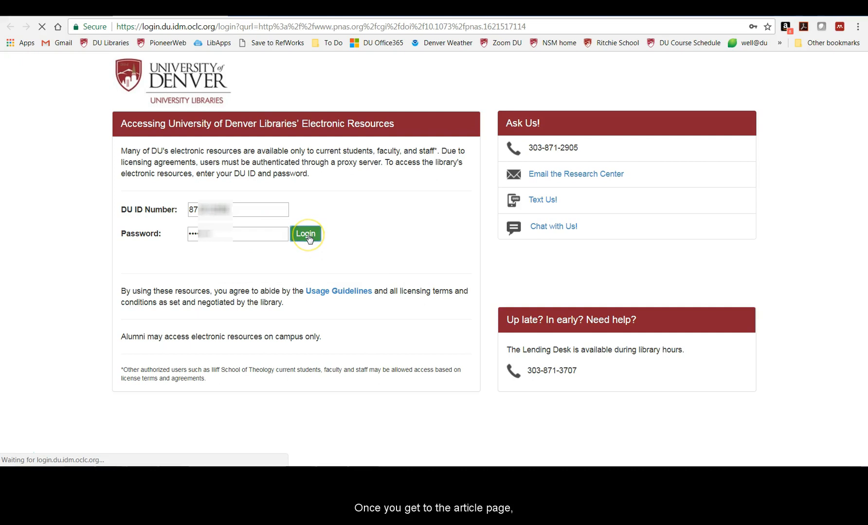
pyautogui.click(308, 234)
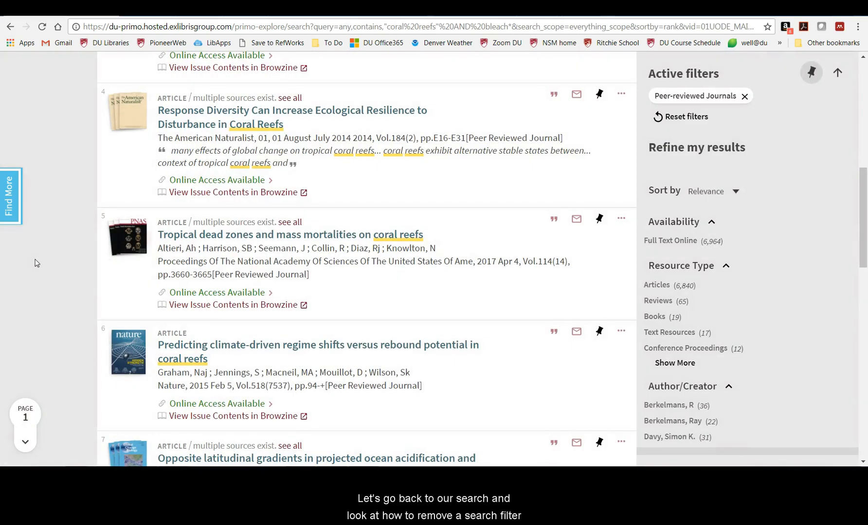
# Clear the Peer-reviewed Journals filter to restore all 11,310 "coral reefs" AND bleach* results.
pyautogui.scroll(3)
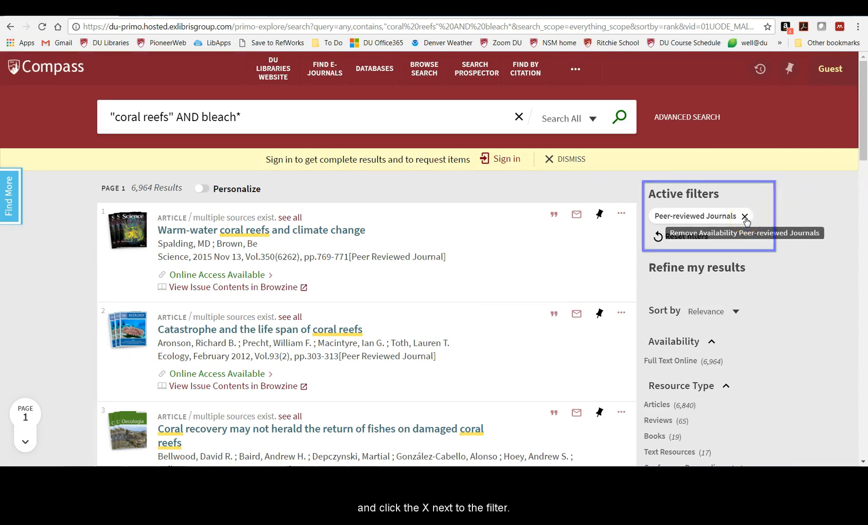
pyautogui.click(745, 217)
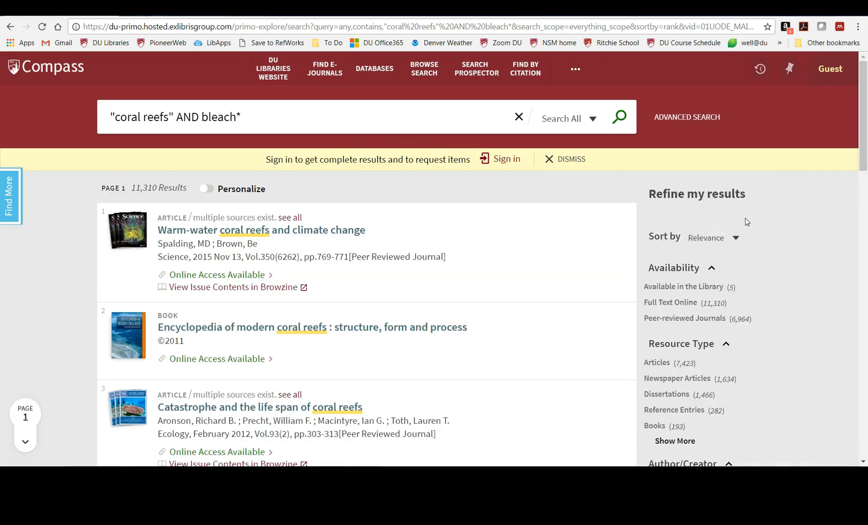
pyautogui.scroll(-3)
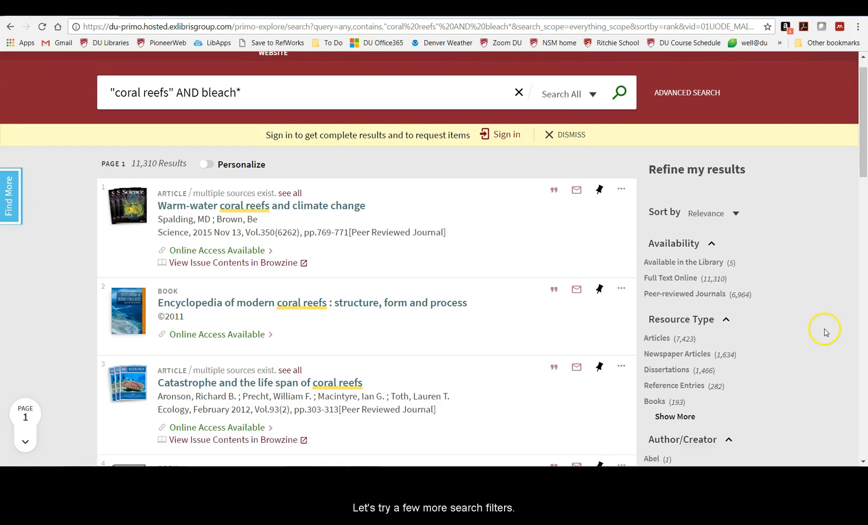
# Scroll through the 193 Books results, including the ebook "Coral Reefs at the Crossroads.".
pyautogui.scroll(-3)
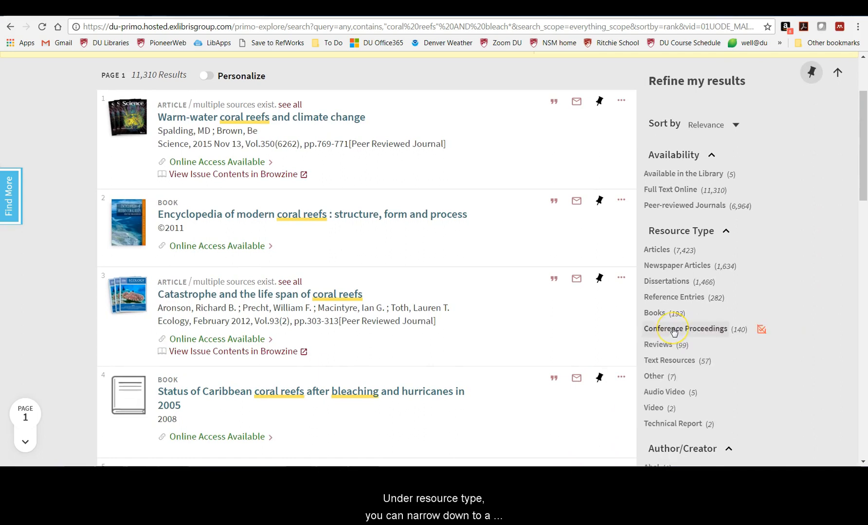
pyautogui.moveTo(658, 314)
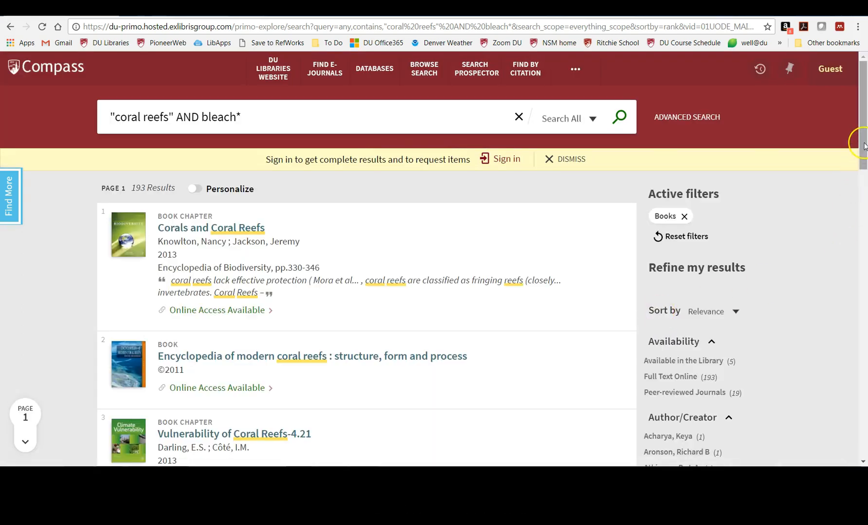
pyautogui.scroll(-3)
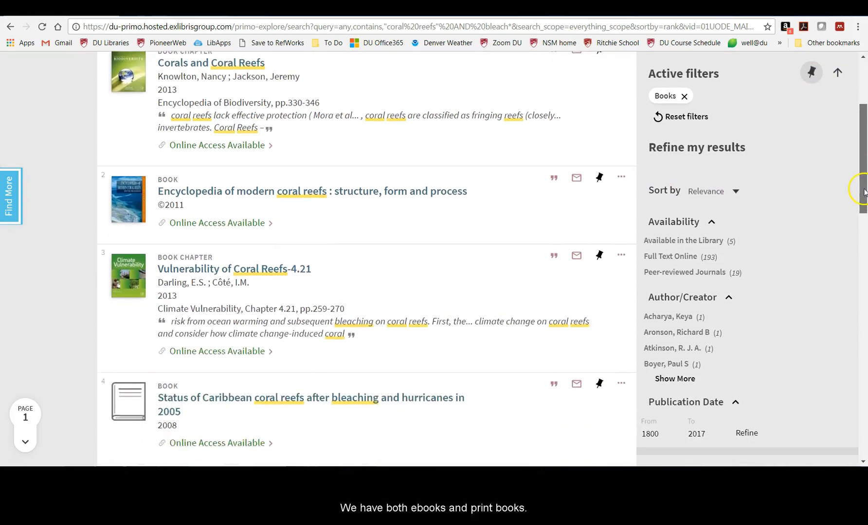
pyautogui.scroll(-3)
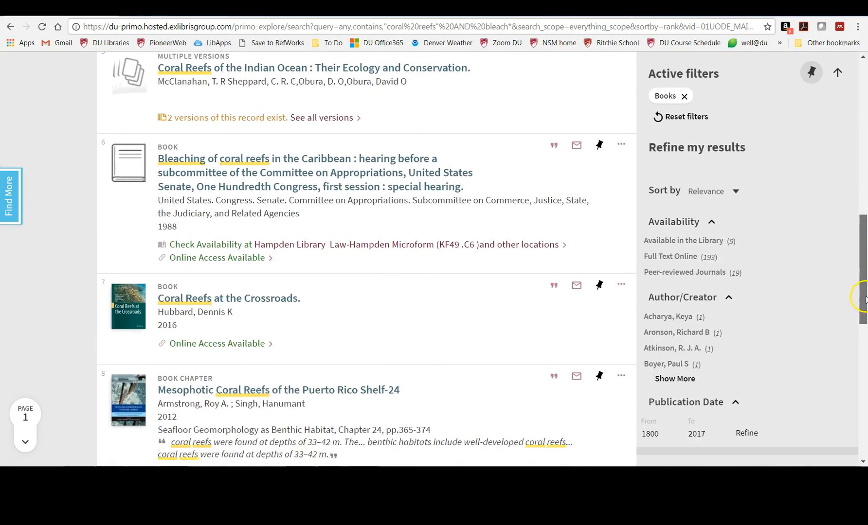
pyautogui.scroll(-3)
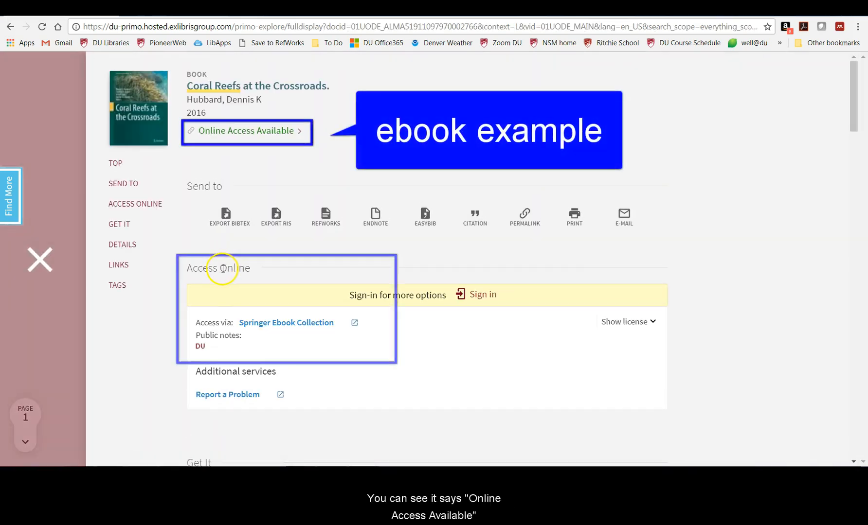
pyautogui.moveTo(263, 325)
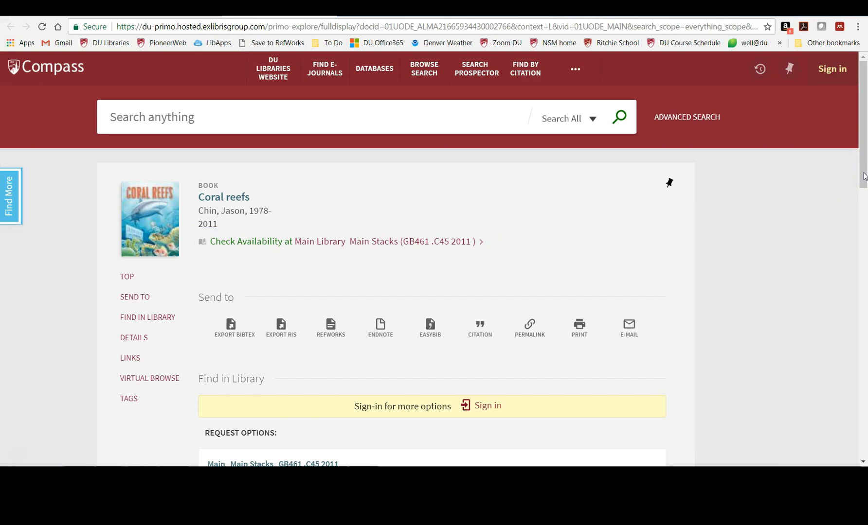
# Review the print book's availability, then open the library's Ask Us! help page with its question form and chat.
pyautogui.scroll(-3)
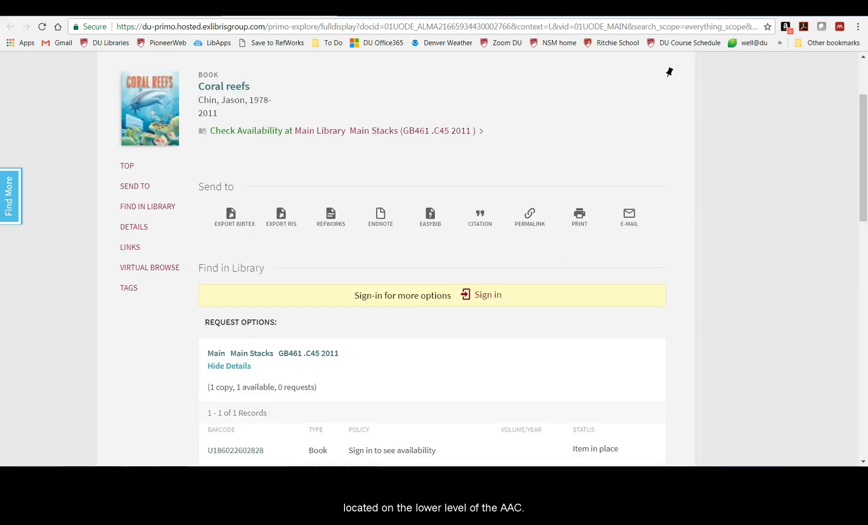
pyautogui.moveTo(12, 211)
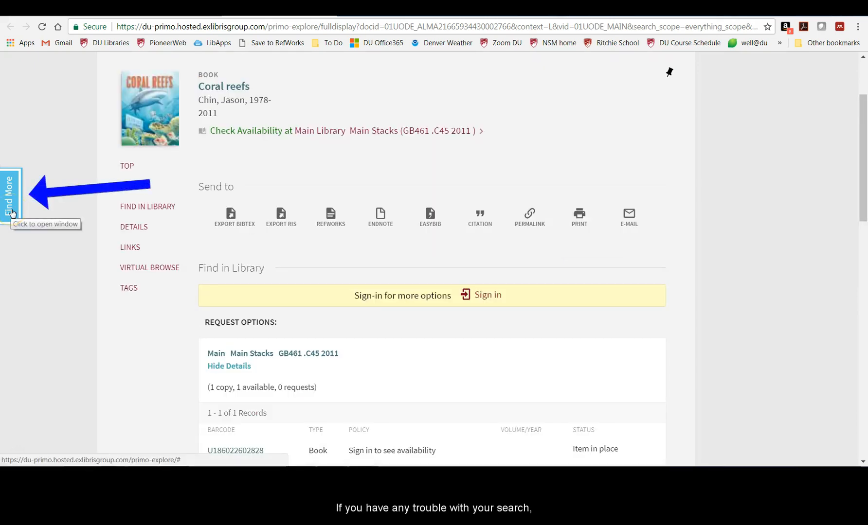
pyautogui.click(9, 194)
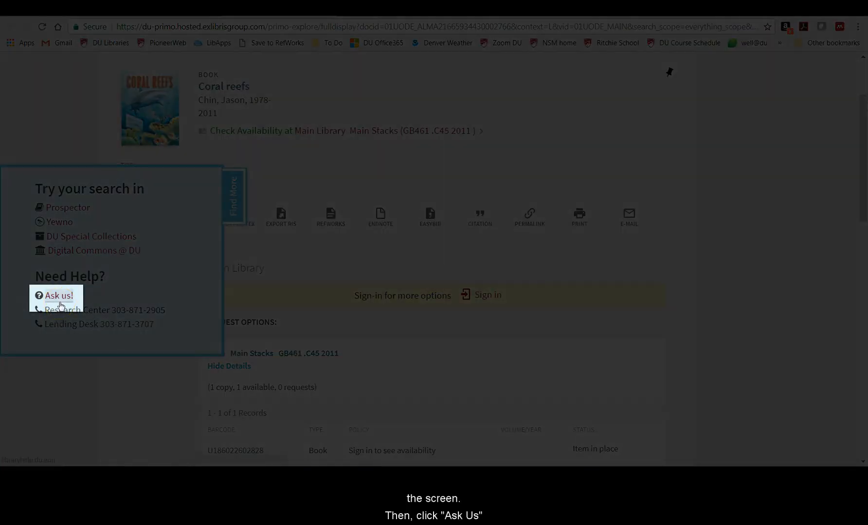
pyautogui.click(54, 296)
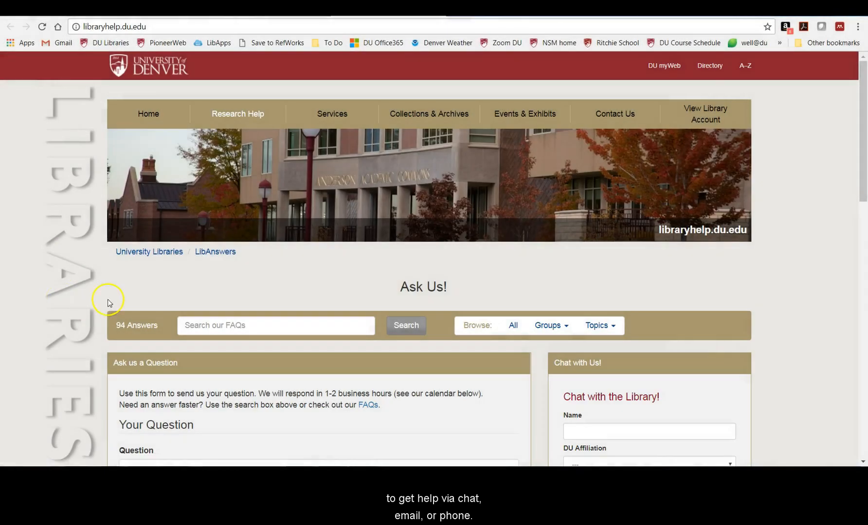
pyautogui.scroll(-3)
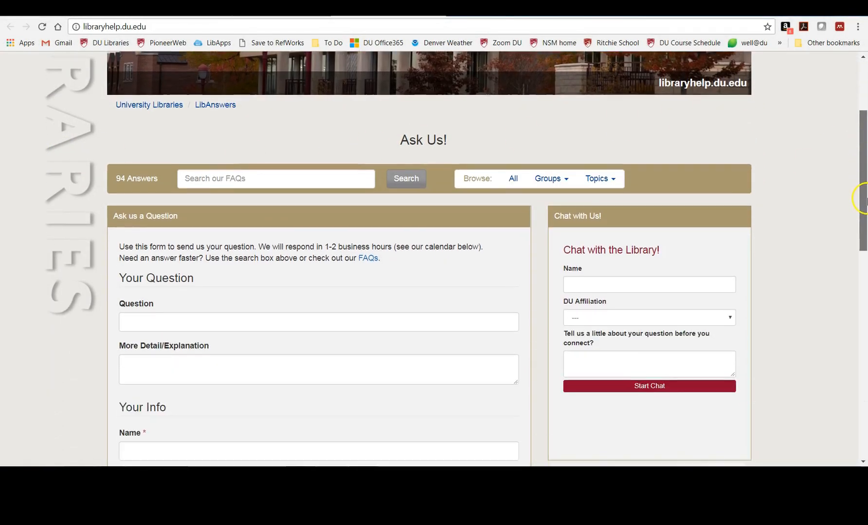